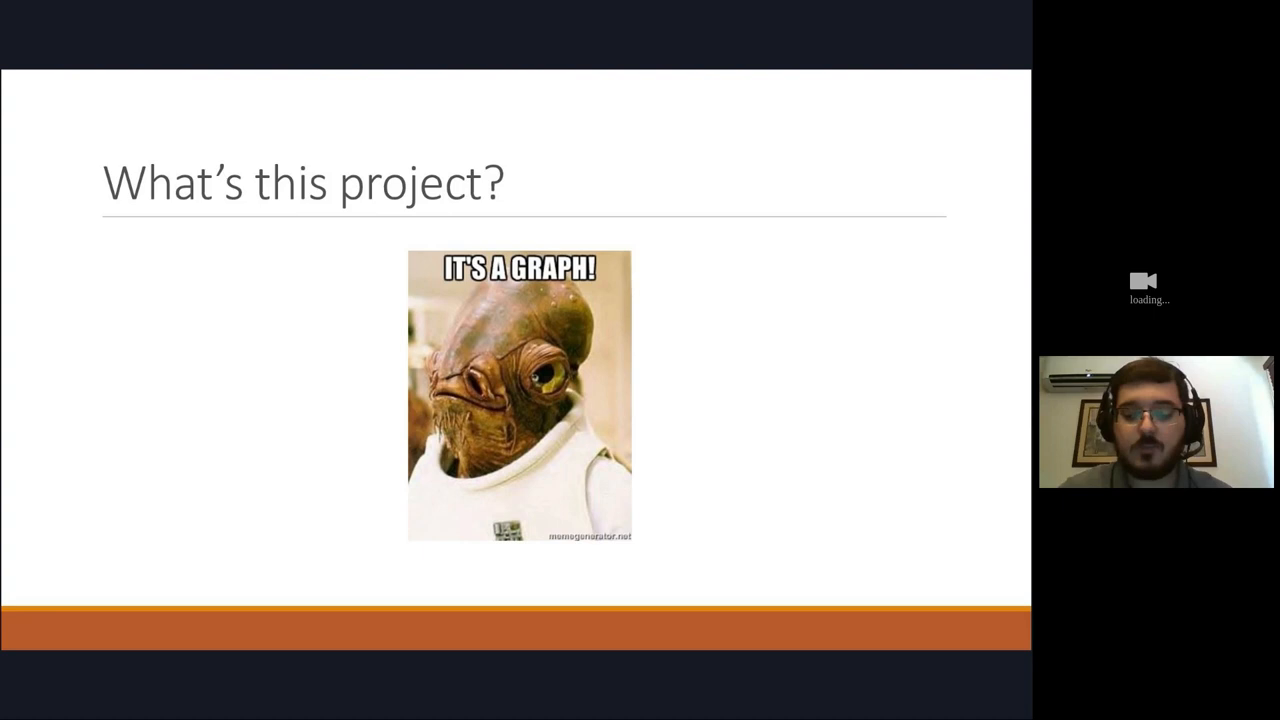
Advance the slideshow to the "What's this project?" slide with the IT'S A GRAPH! image.
key("Right")
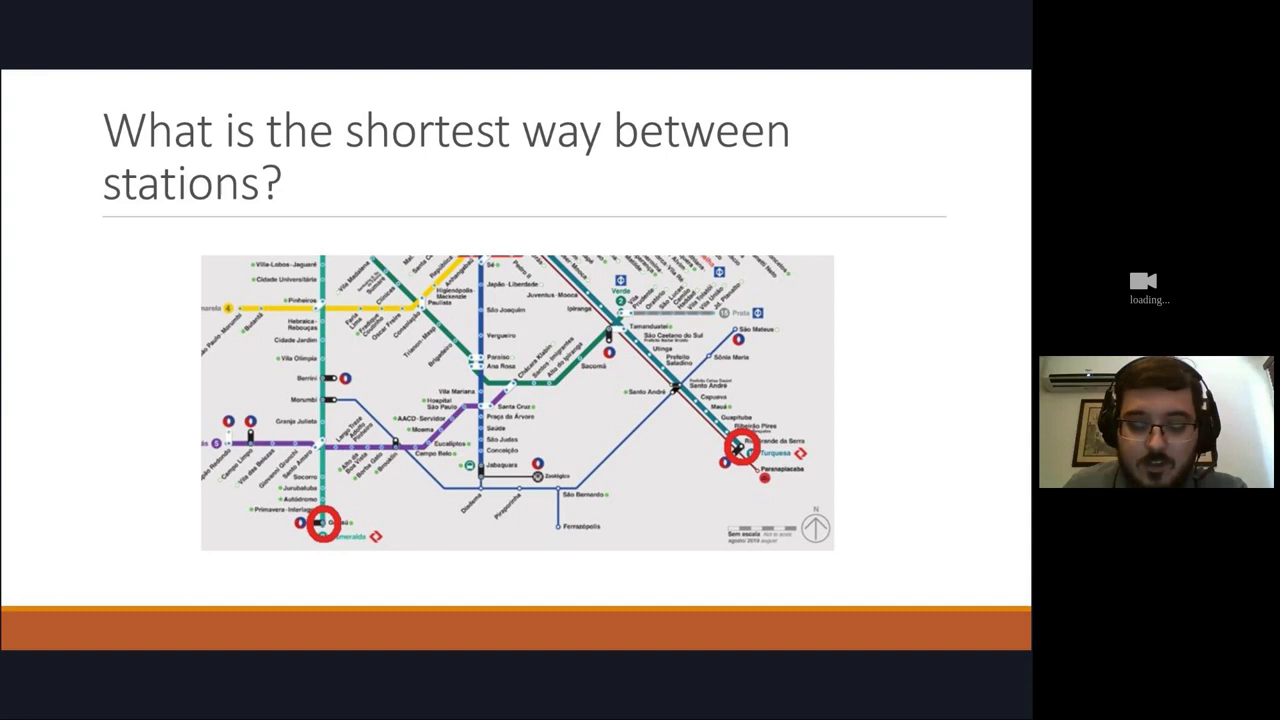
Advance to the shortest-way-between-stations slide with two stations circled on the metro map.
key("Right")
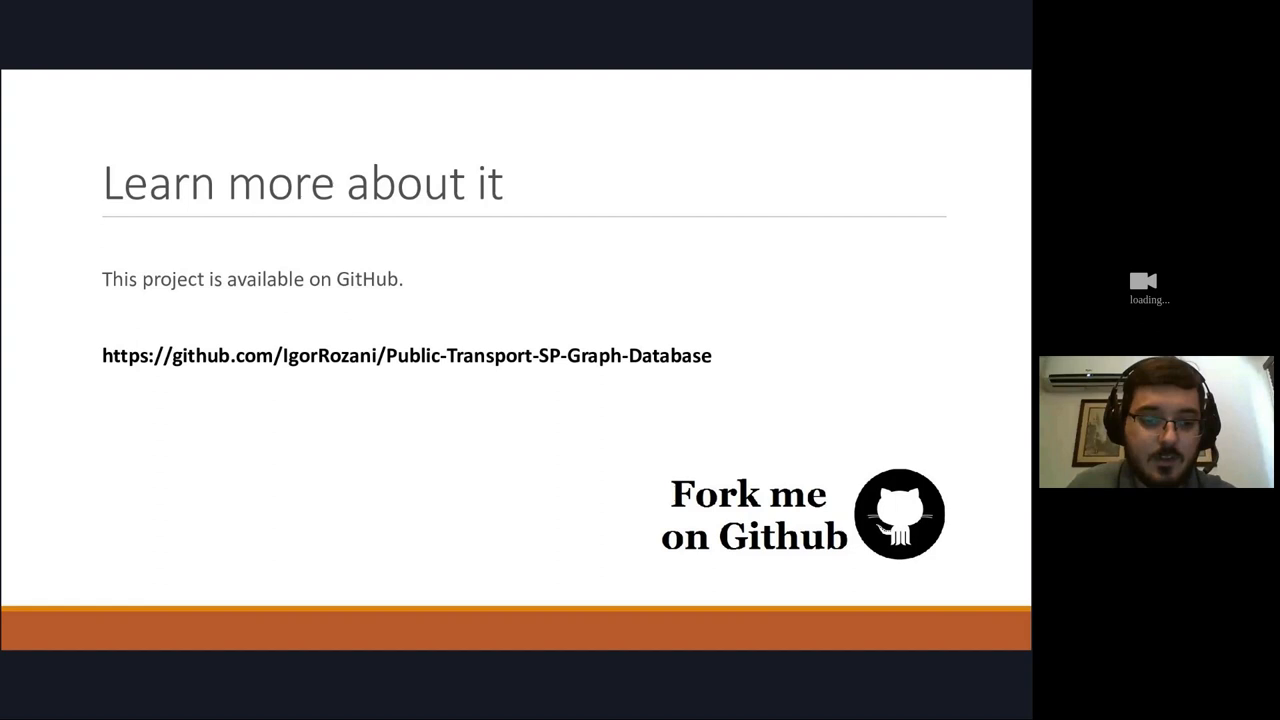
Advance past the GitHub link slide to the closing Q&A slide.
key("Right")
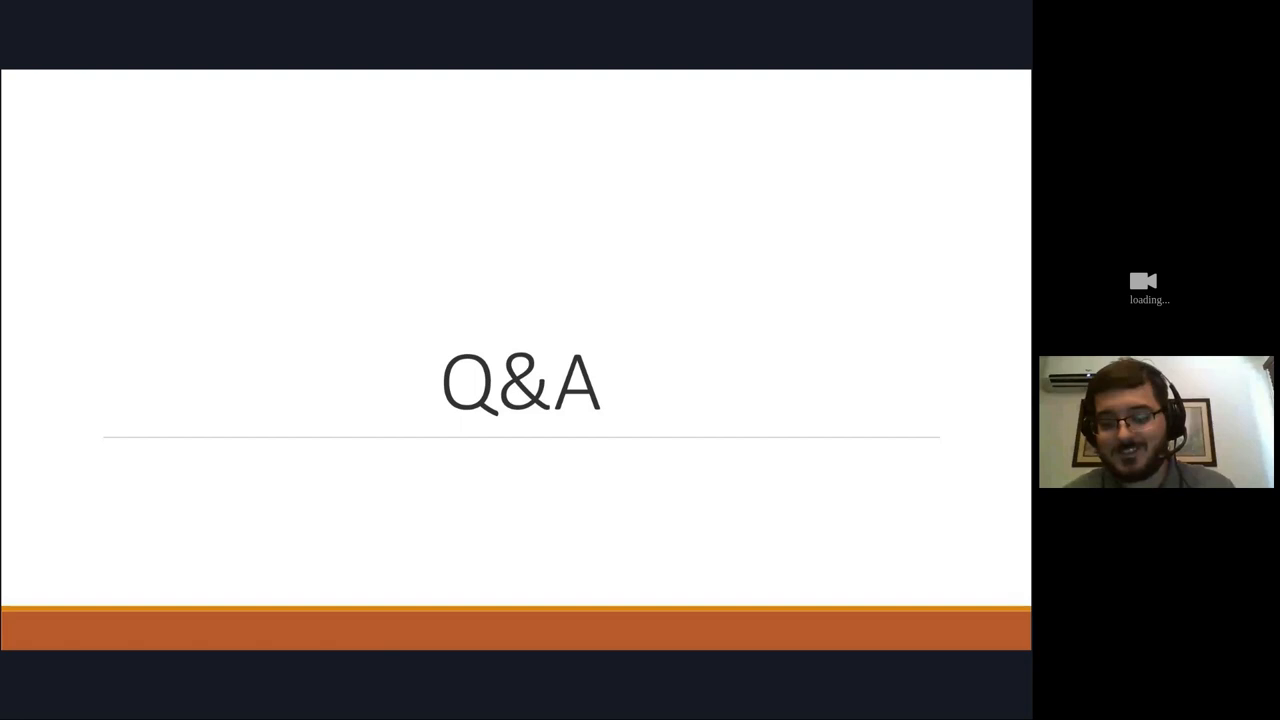